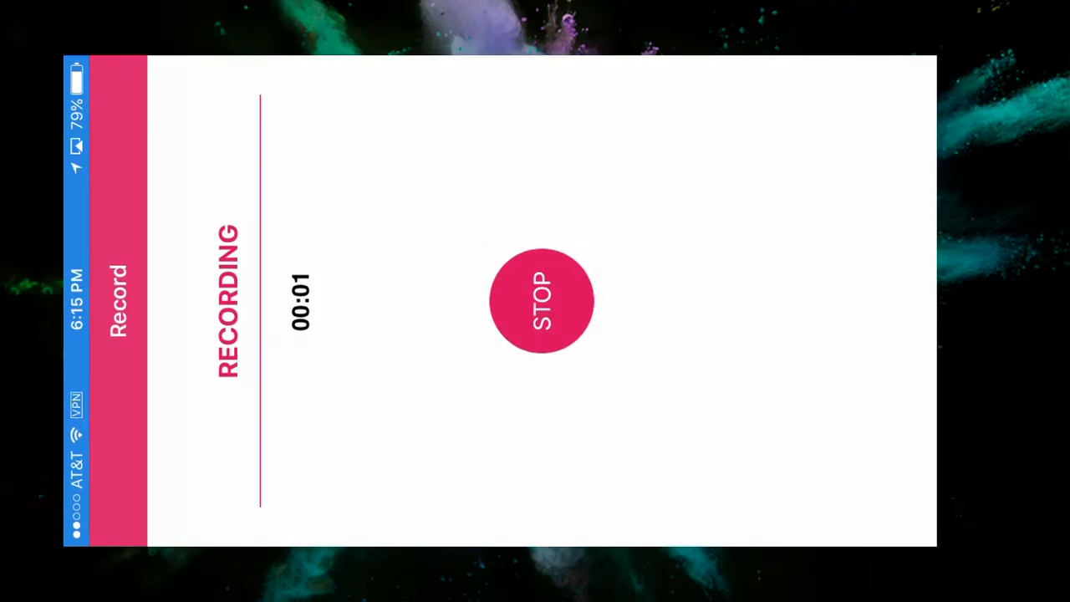
Open War Robots news from the hangar and page through to the social and support links
{"action": "left_click", "coordinate": [542, 301]}
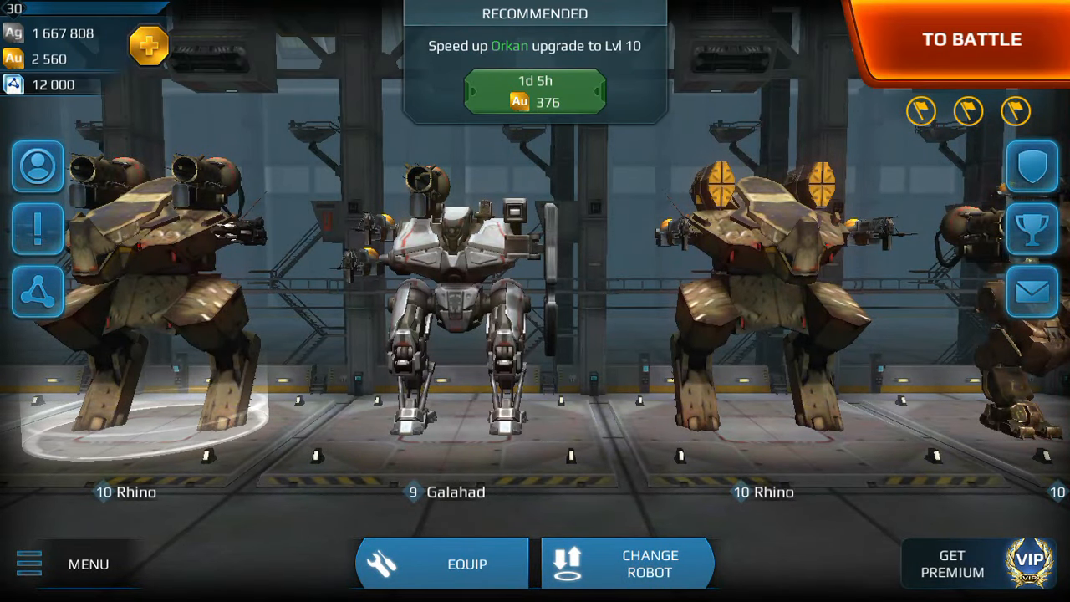
{"action": "left_click", "coordinate": [762, 410]}
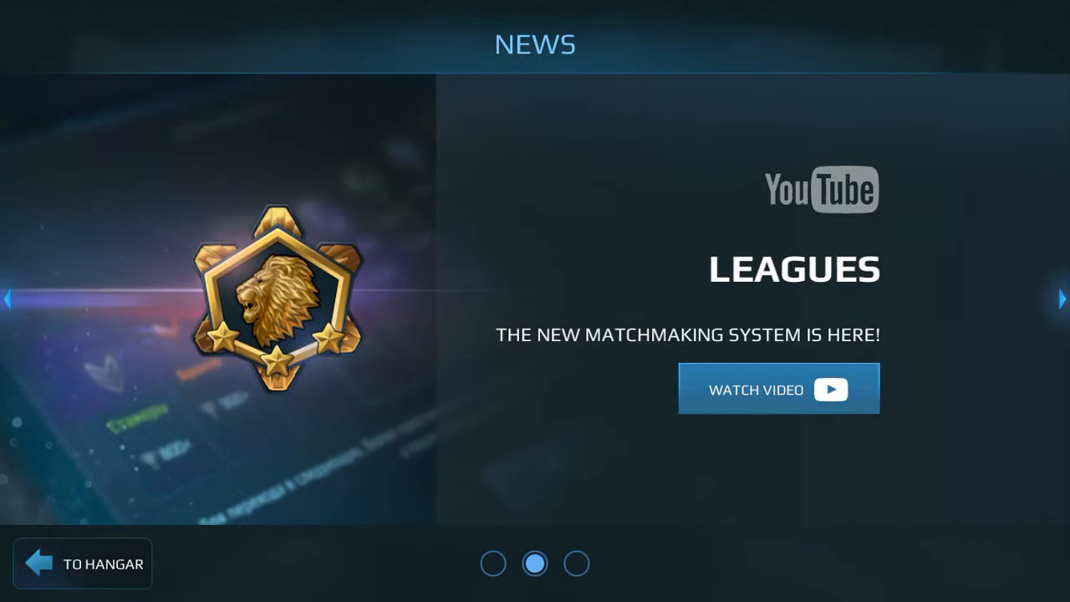
{"action": "left_click", "coordinate": [1060, 298]}
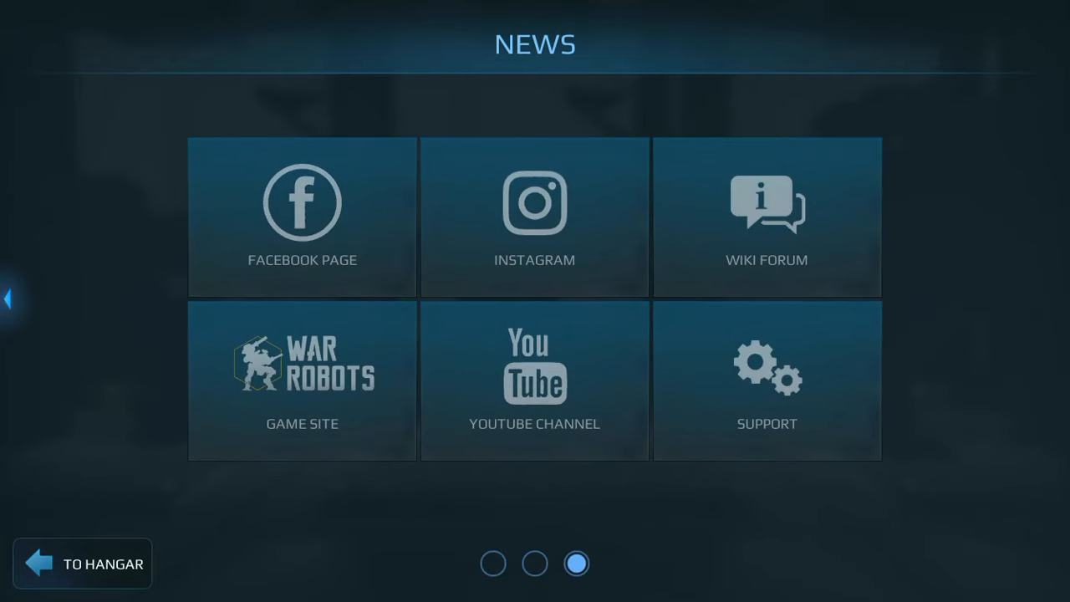
{"action": "left_click", "coordinate": [81, 564]}
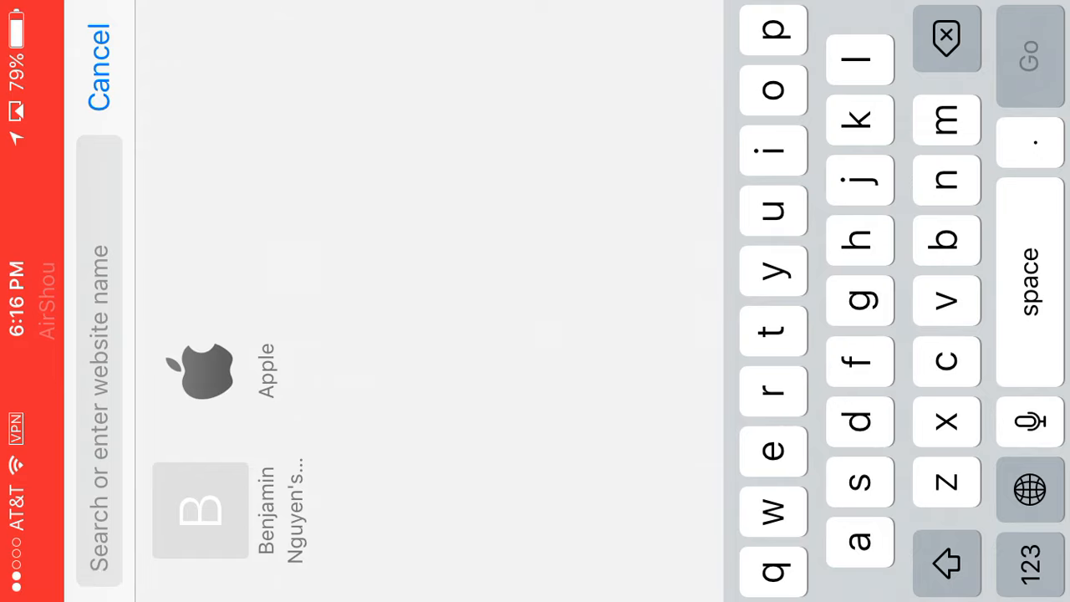
Search Google for 'war robots test server' and open the War Robots Test Server Facebook page
{"action": "type", "text": "war robots test se"}
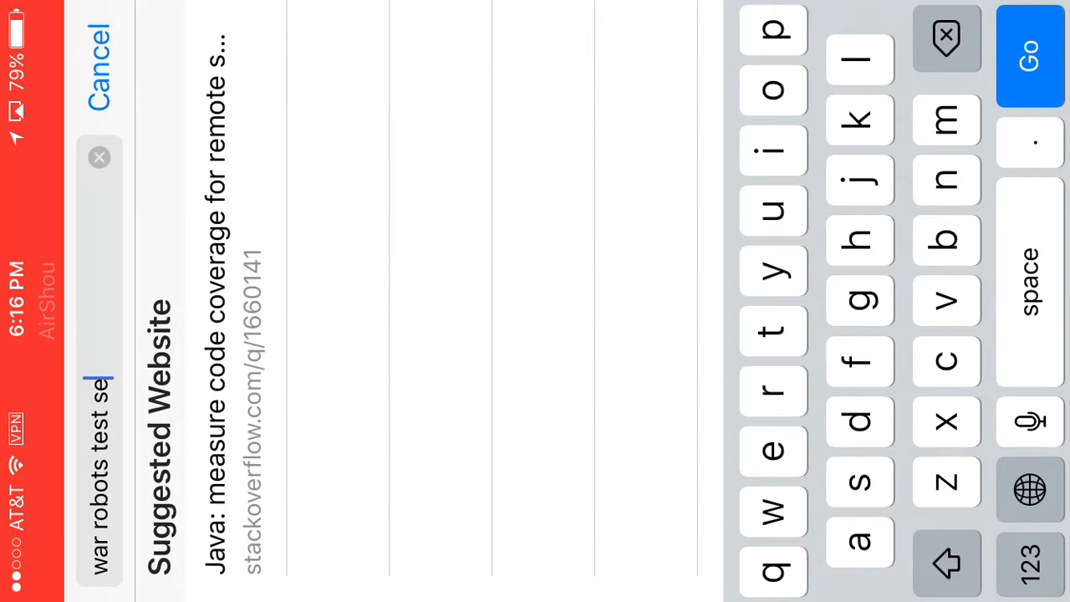
{"action": "left_click", "coordinate": [1029, 56]}
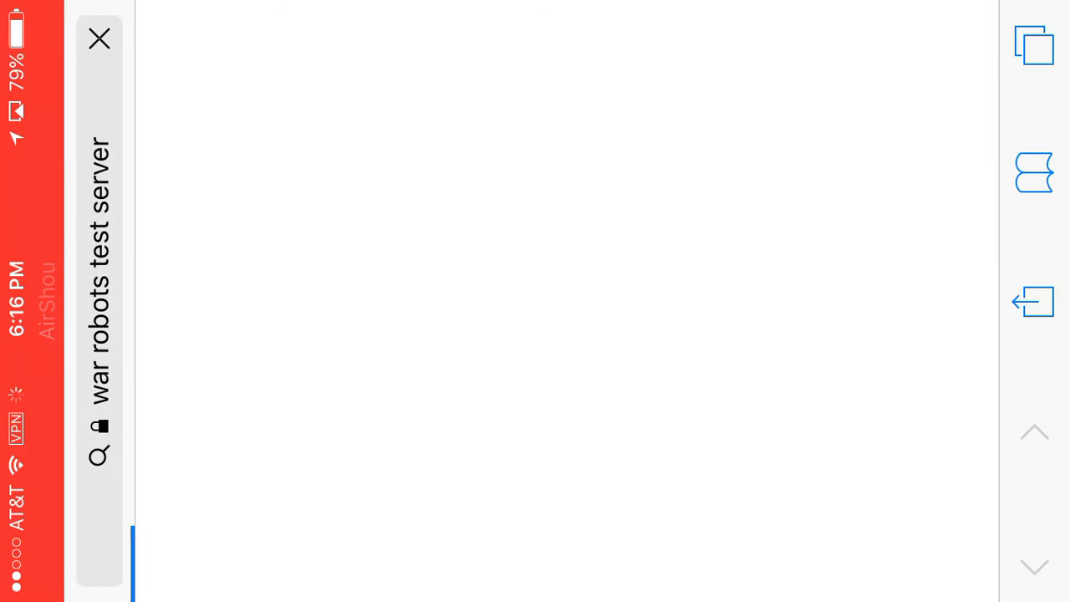
{"action": "left_click", "coordinate": [99, 456]}
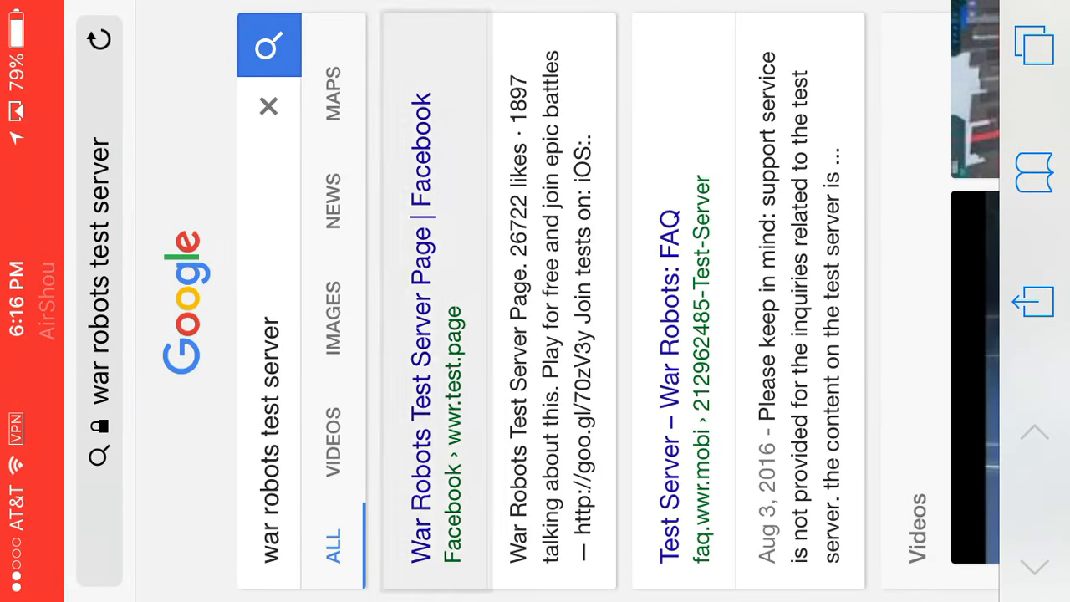
{"action": "left_click", "coordinate": [434, 113]}
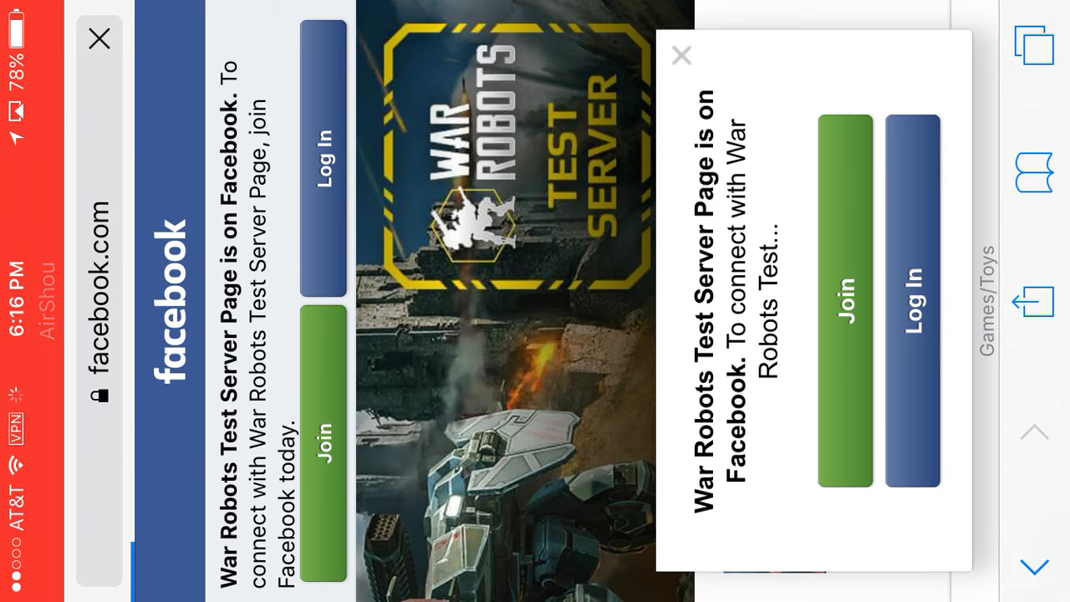
Open the War Robots Test Server Page and scroll through its visitor posts
{"action": "left_click", "coordinate": [681, 55]}
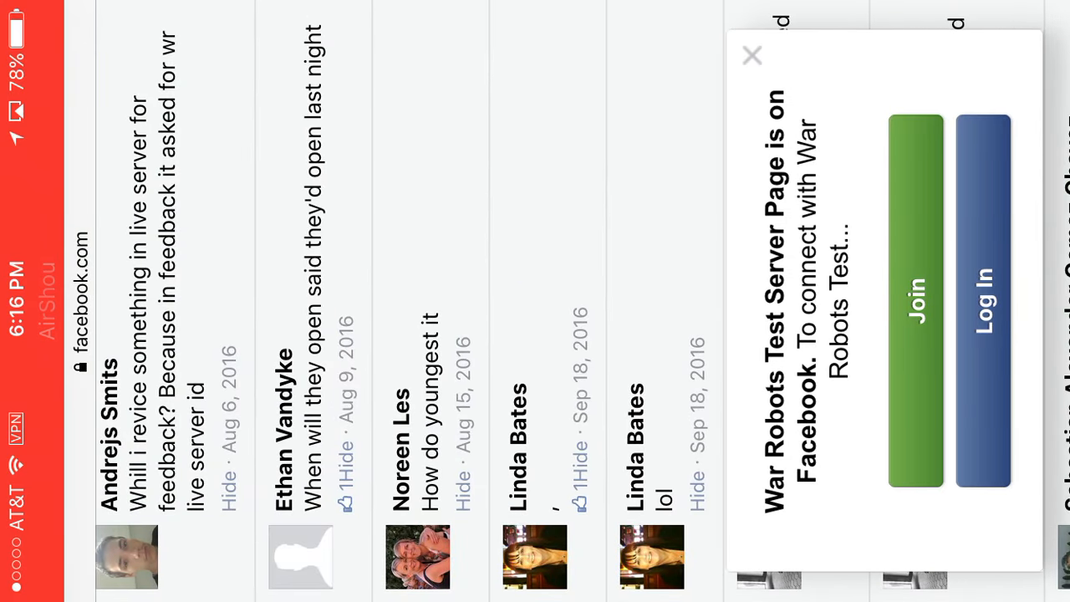
{"action": "left_click", "coordinate": [916, 301]}
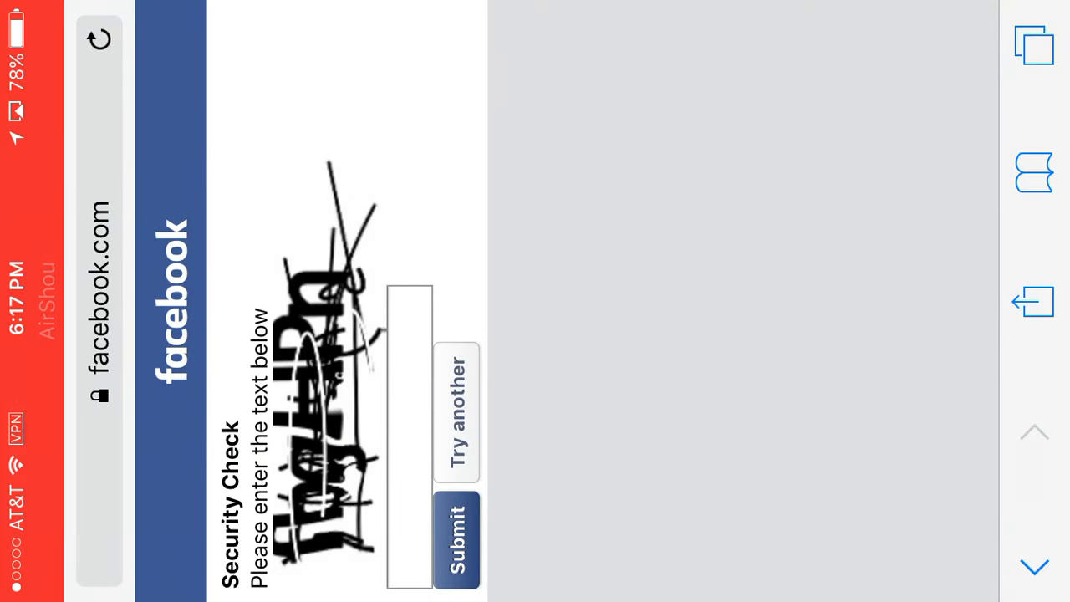
Enter 'bgH' in Facebook's security check and submit it
{"action": "left_click", "coordinate": [410, 439]}
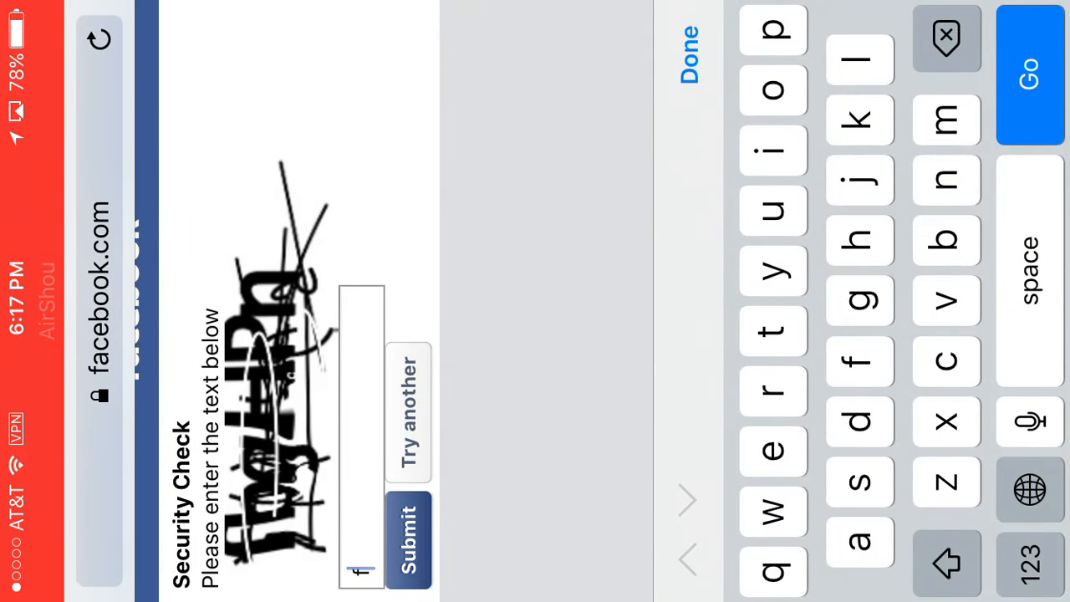
{"action": "type", "text": "bgH"}
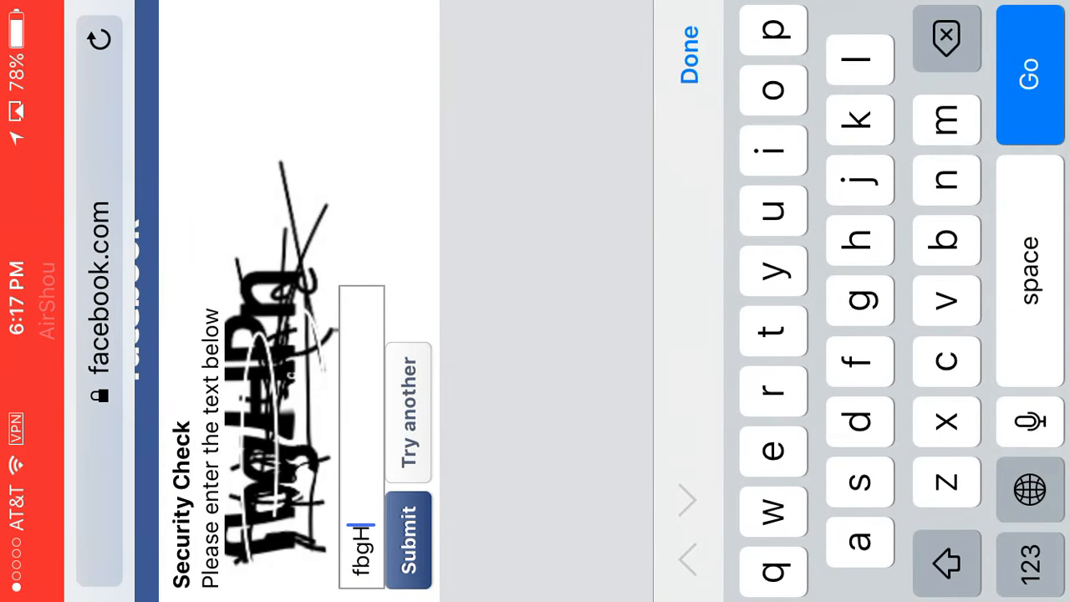
{"action": "left_click", "coordinate": [773, 390]}
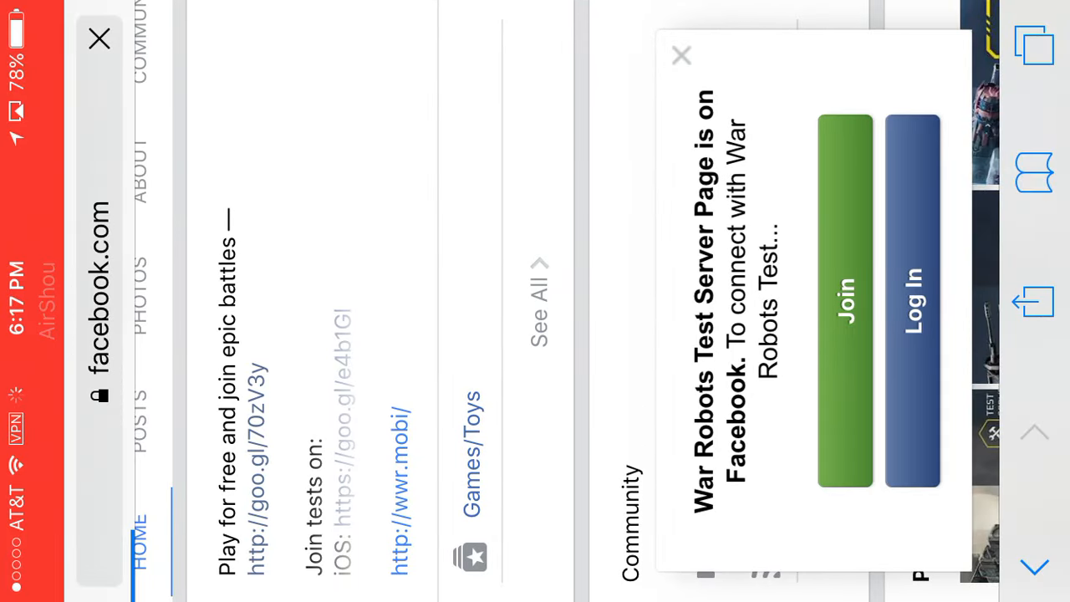
Follow the page's iOS 'Join tests on' link to the Google Docs sign-up form
{"action": "left_click", "coordinate": [681, 55]}
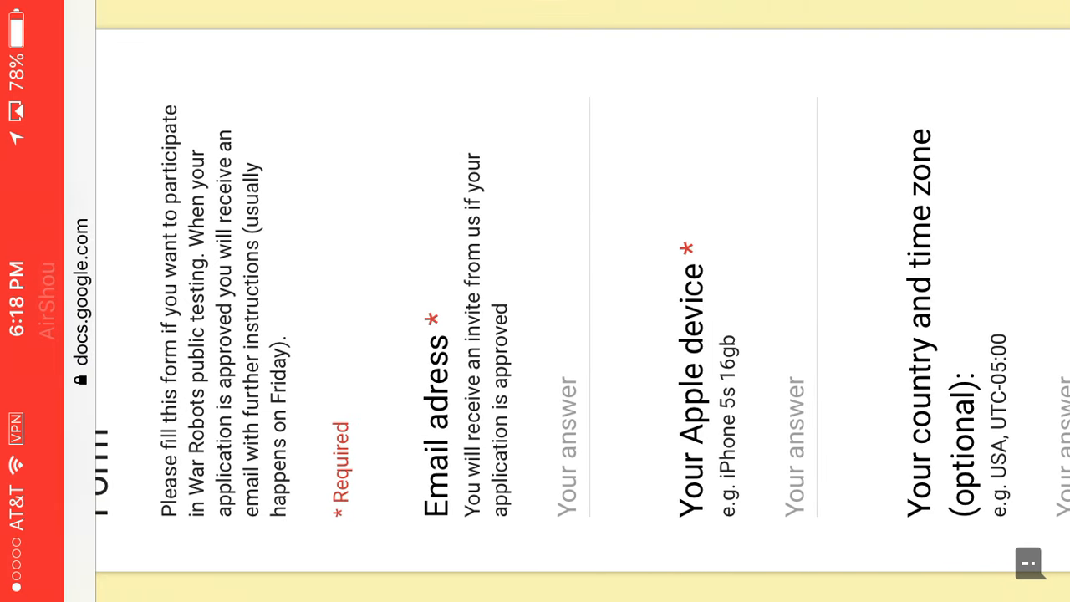
Scroll the testing form and continue to its Account details page despite the required-question warning
{"action": "scroll", "scroll_direction": "right", "scroll_amount": 3}
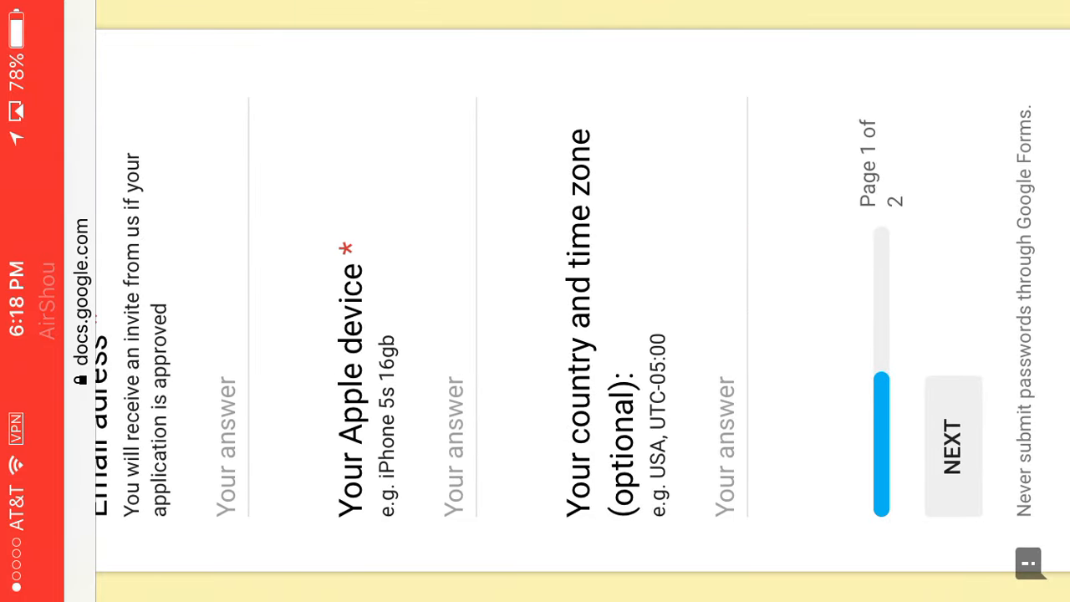
{"action": "left_click", "coordinate": [953, 447]}
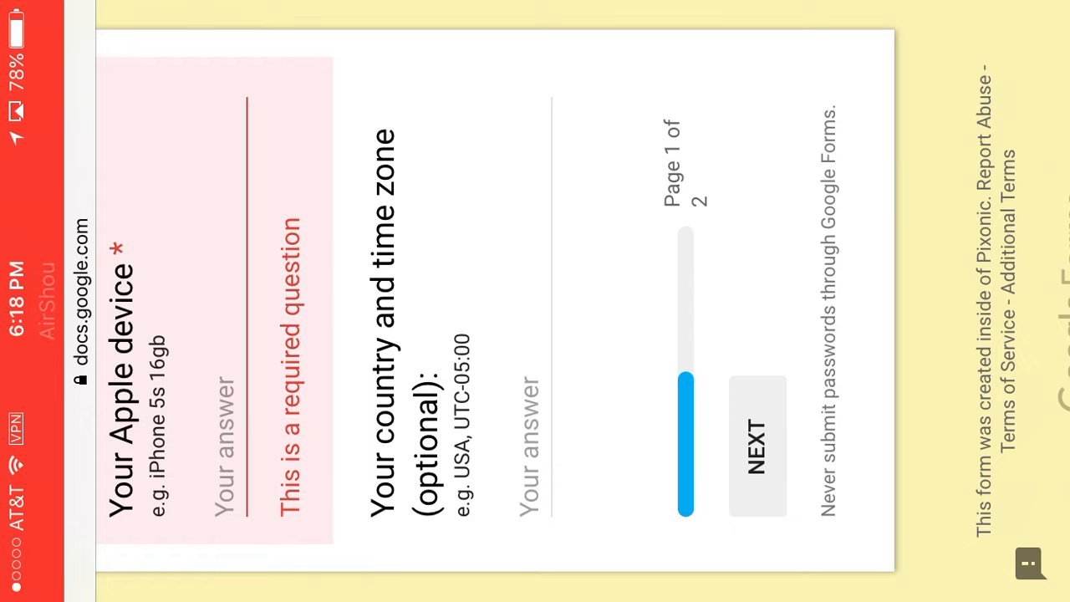
{"action": "left_click", "coordinate": [222, 452]}
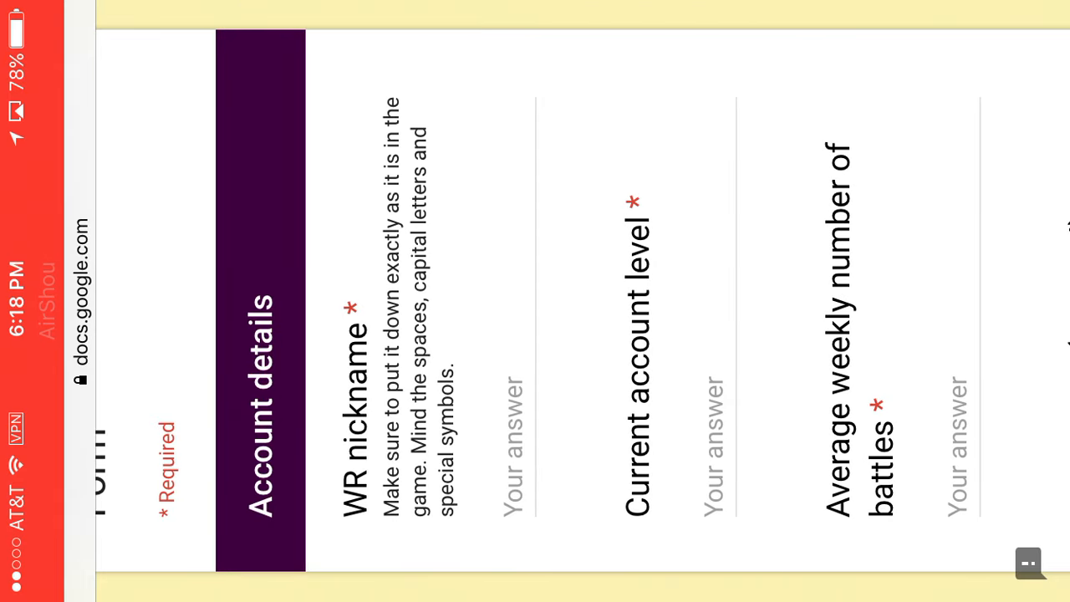
{"action": "scroll", "scroll_direction": "right", "scroll_amount": 3}
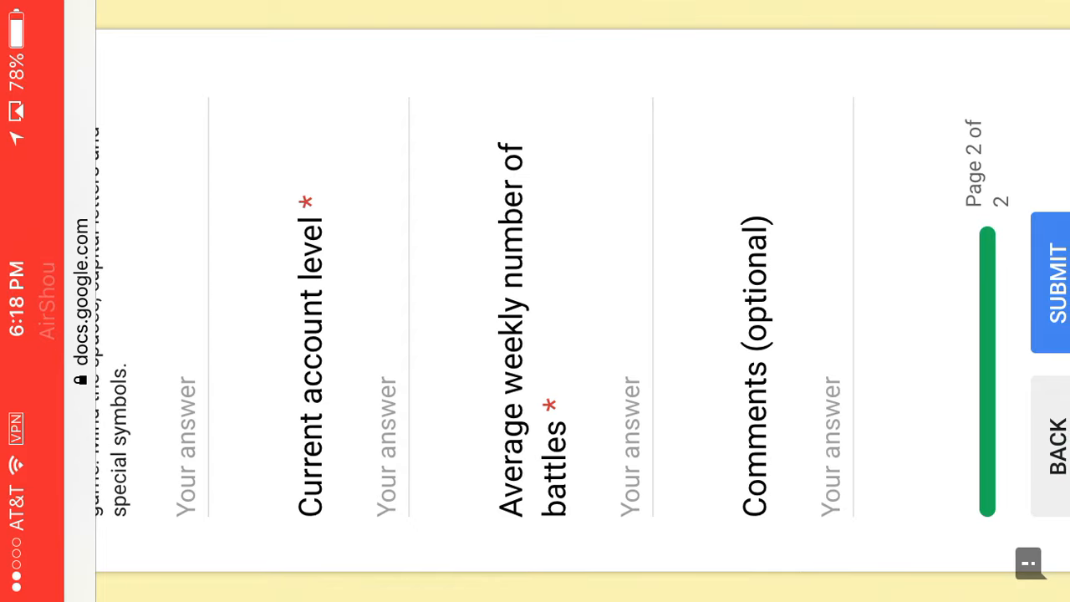
{"action": "scroll", "scroll_direction": "right", "scroll_amount": 3}
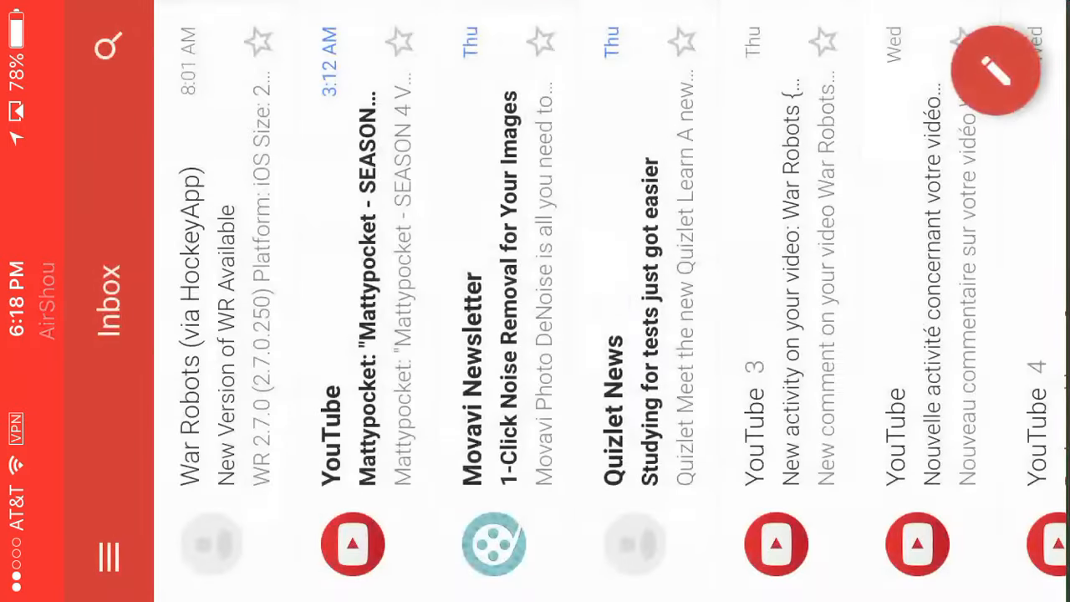
Open the War Robots 2.7.0 HockeyApp email in Gmail and scroll toward Download & Install
{"action": "scroll", "scroll_direction": "left", "scroll_amount": 3}
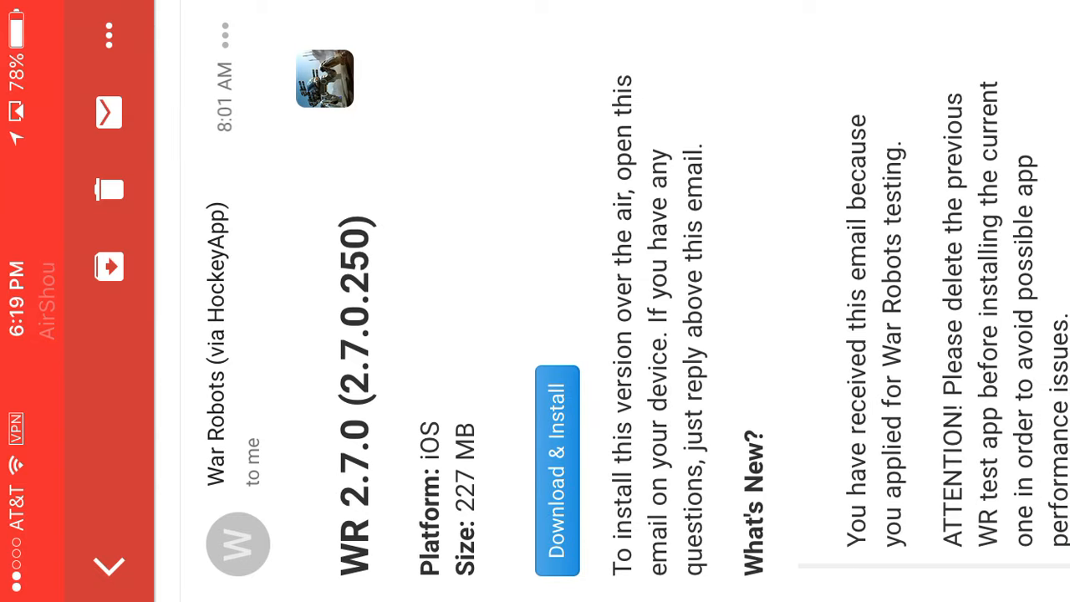
{"action": "scroll", "scroll_direction": "left", "scroll_amount": 3}
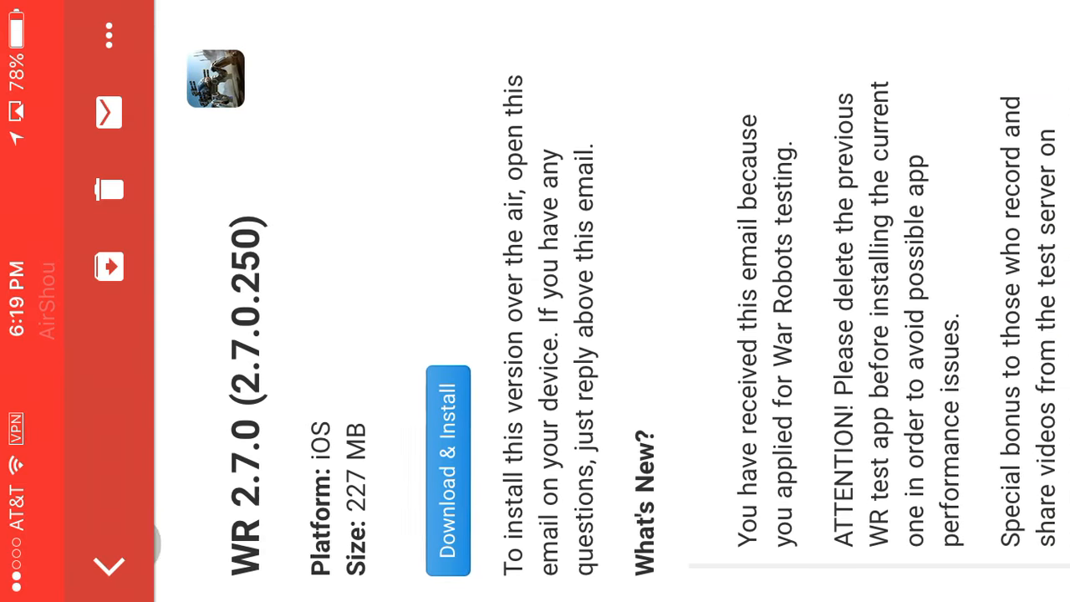
{"action": "scroll", "scroll_direction": "down", "scroll_amount": 3}
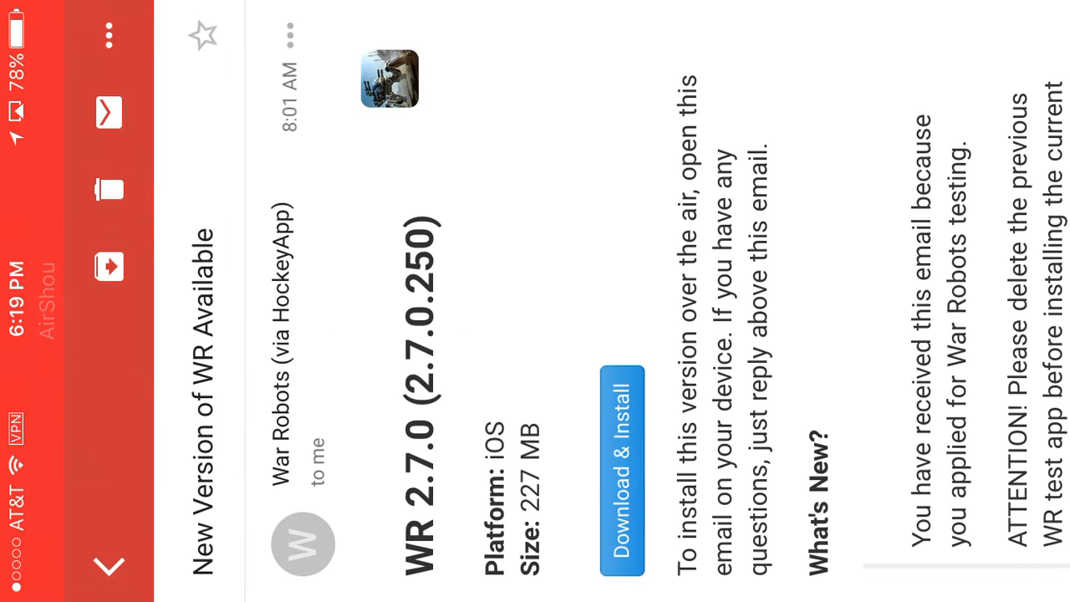
{"action": "left_click", "coordinate": [621, 452]}
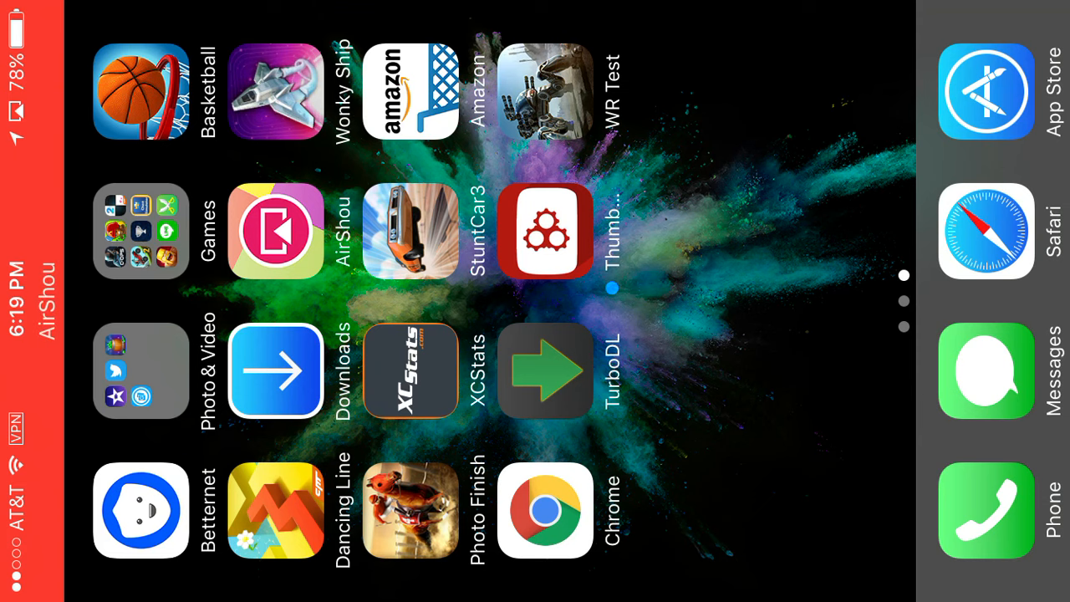
Launch WR Test from the home screen, showing the 7h 39m maintenance notice
{"action": "left_click", "coordinate": [544, 92]}
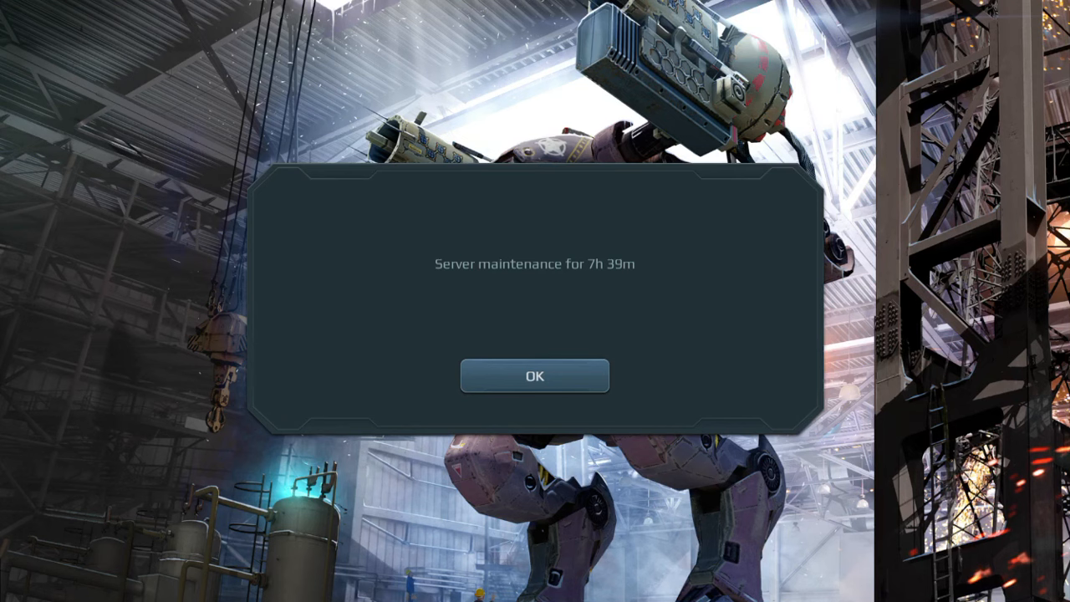
Dismiss the maintenance notice with OK and swipe between home screen pages
{"action": "left_click", "coordinate": [534, 376]}
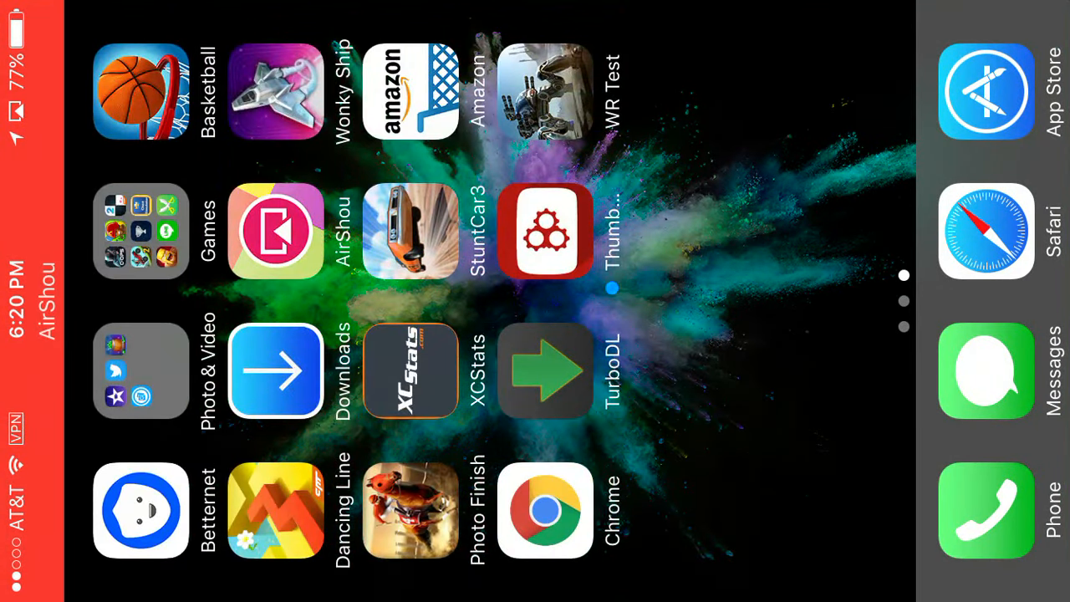
{"action": "scroll", "scroll_direction": "left", "scroll_amount": 3}
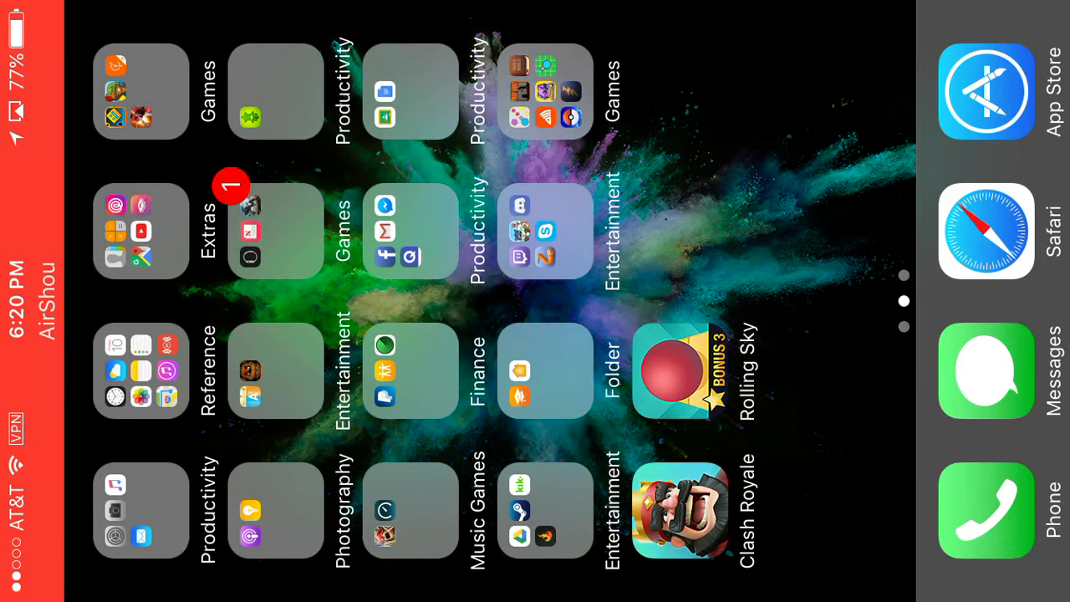
{"action": "scroll", "scroll_direction": "left", "scroll_amount": 3}
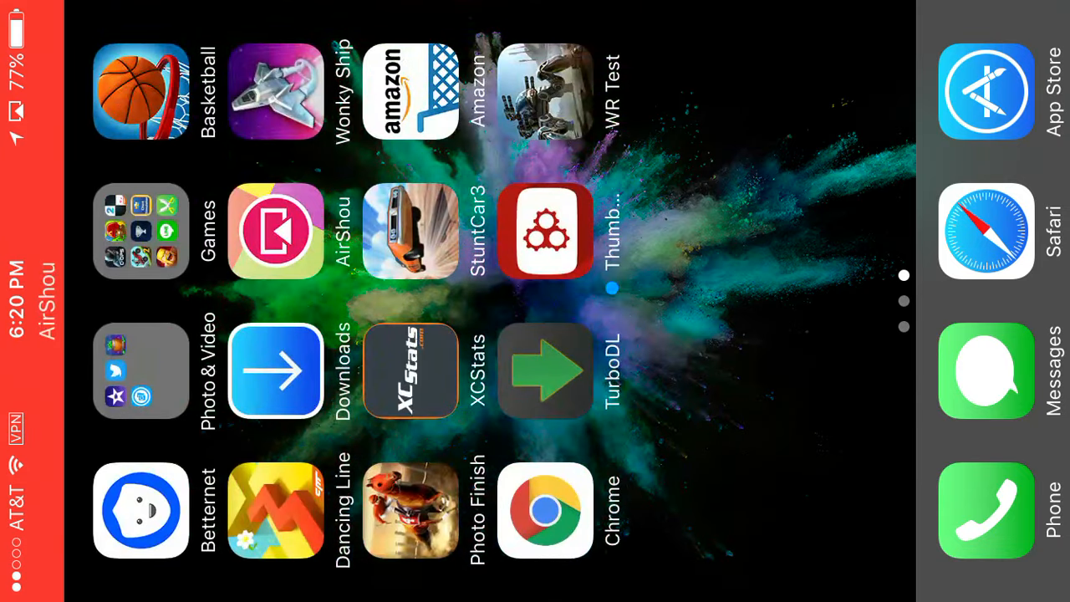